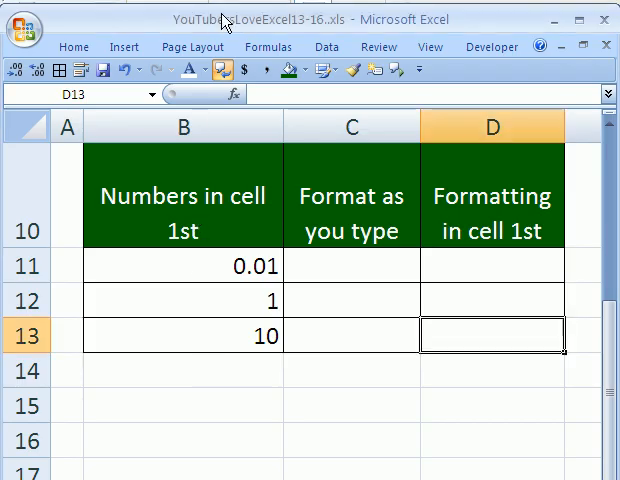
mouse_move(293, 36)
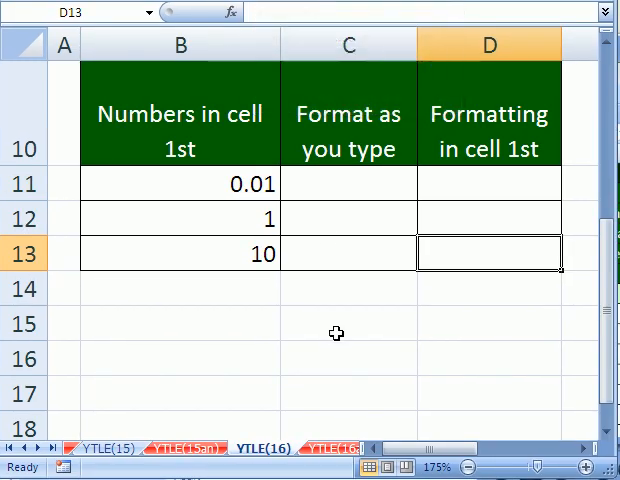
- Format B11's 0.01 as Percentage with 2 decimal places so it reads 1.00%
left_click(348, 323)
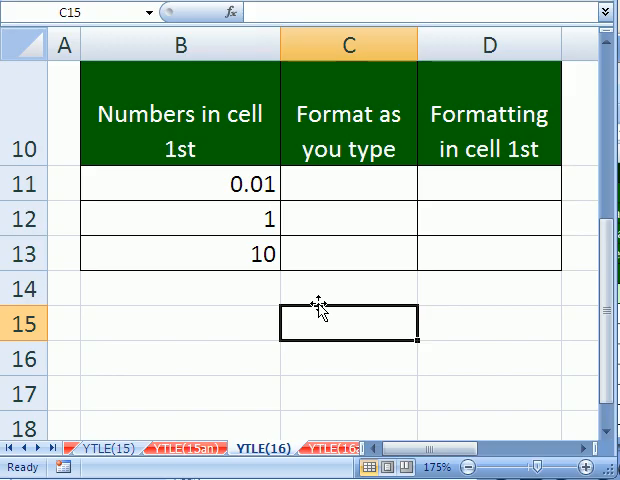
mouse_move(222, 133)
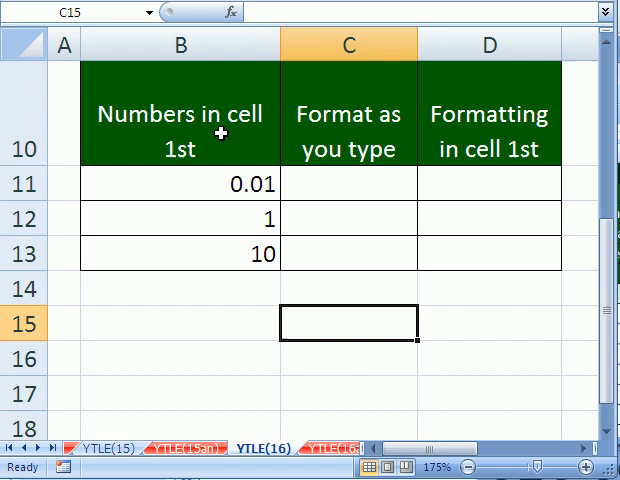
mouse_move(390, 363)
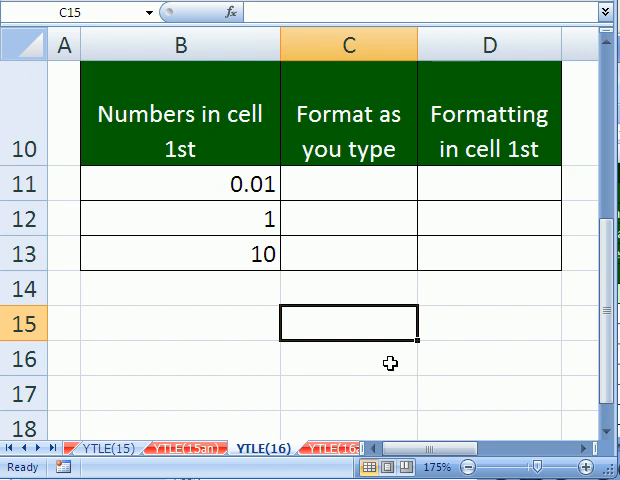
scroll("up", 3)
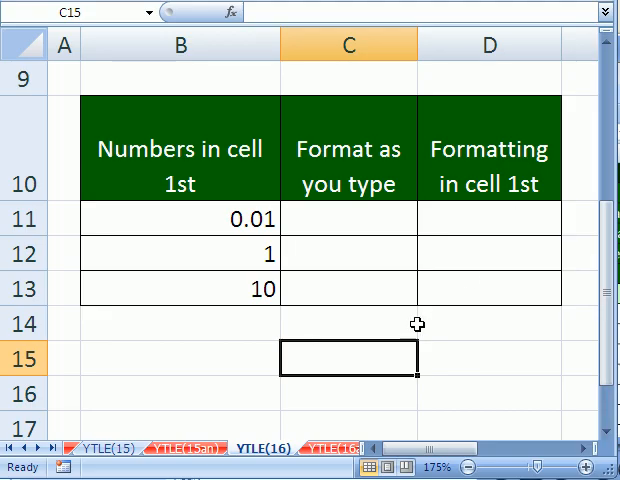
mouse_move(323, 237)
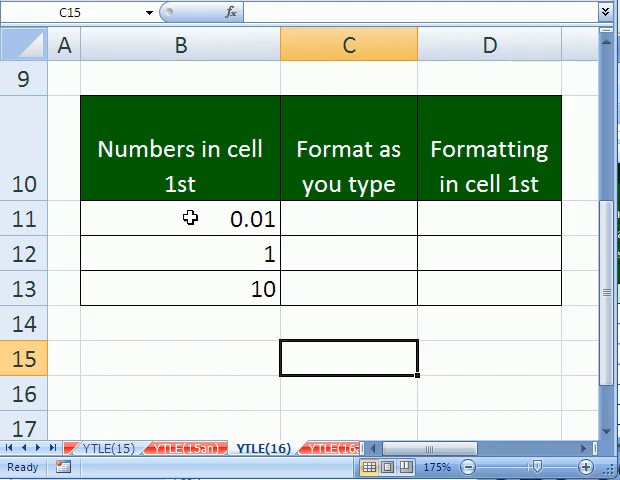
left_click(180, 218)
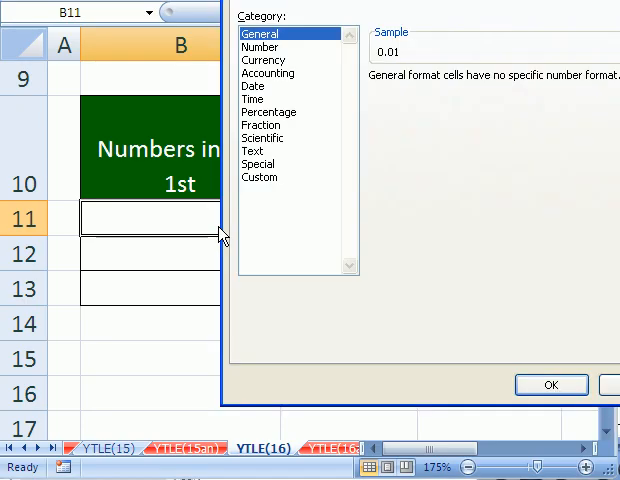
left_click(268, 112)
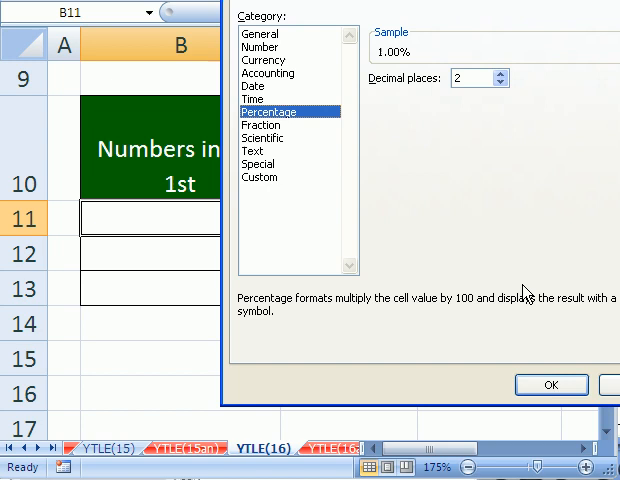
left_click(550, 384)
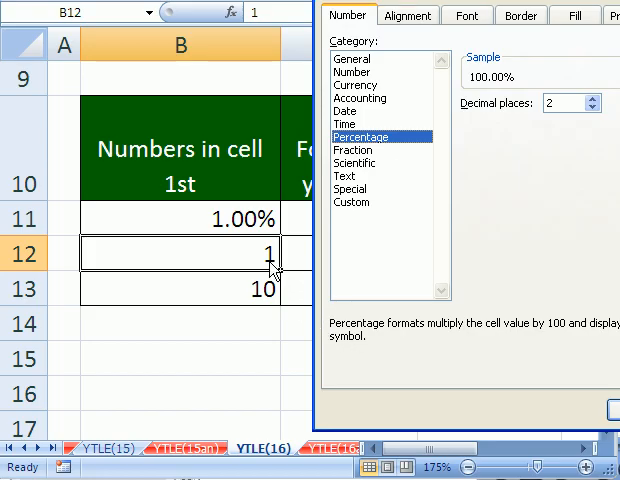
mouse_move(275, 273)
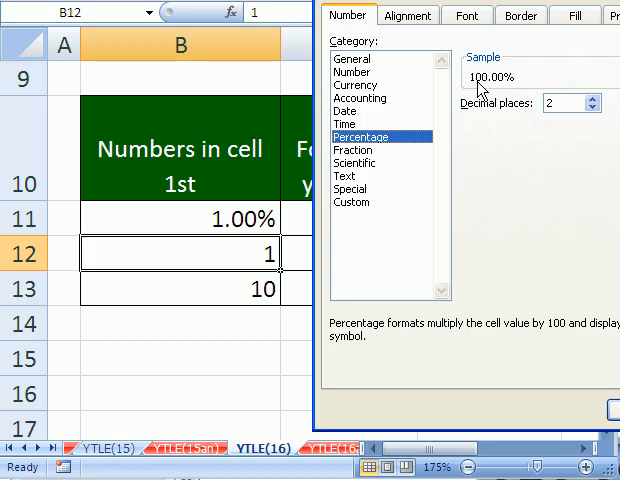
mouse_move(262, 270)
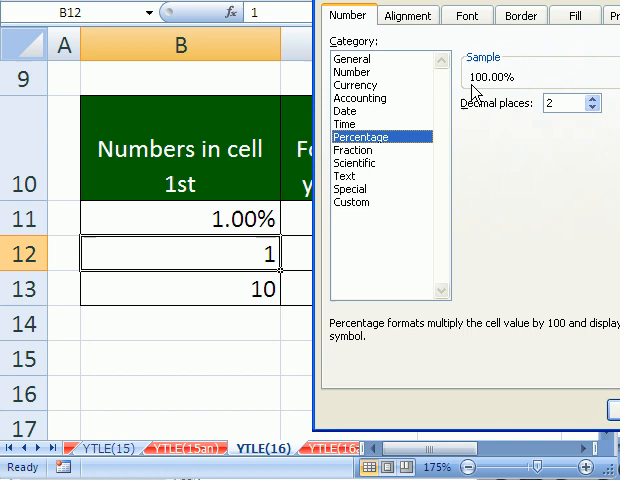
mouse_move(508, 74)
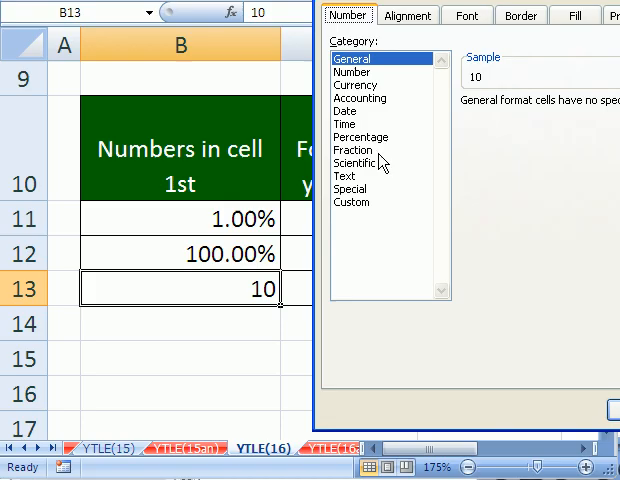
- Choose Percentage for B13's 10 in Format Cells, previewing 1000.00%
left_click(361, 137)
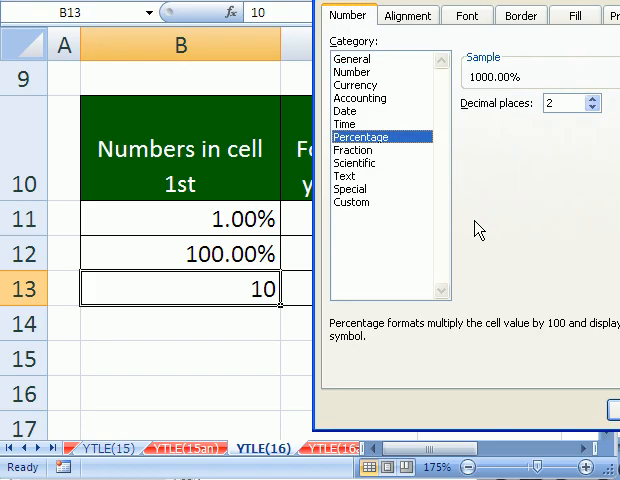
mouse_move(505, 90)
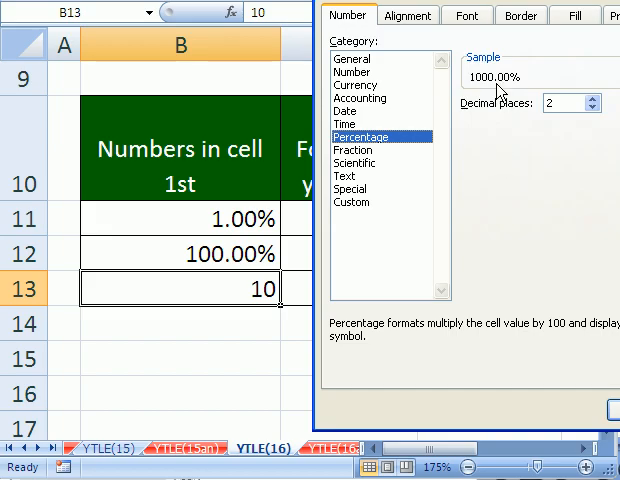
mouse_move(308, 333)
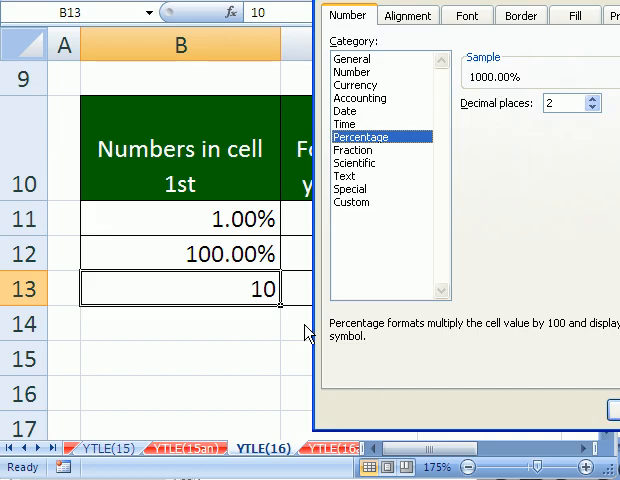
mouse_move(265, 310)
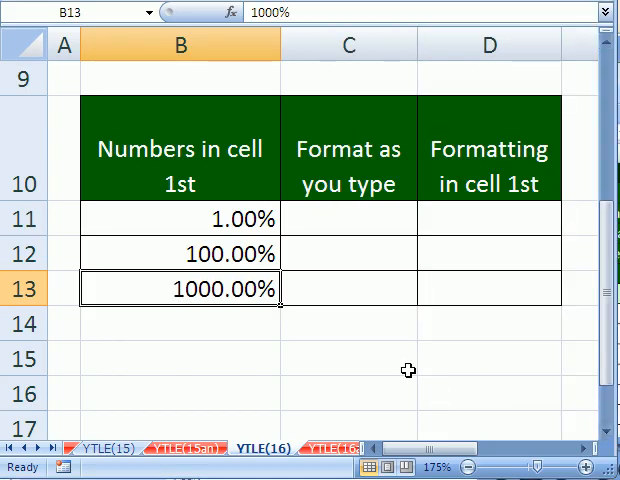
mouse_move(264, 326)
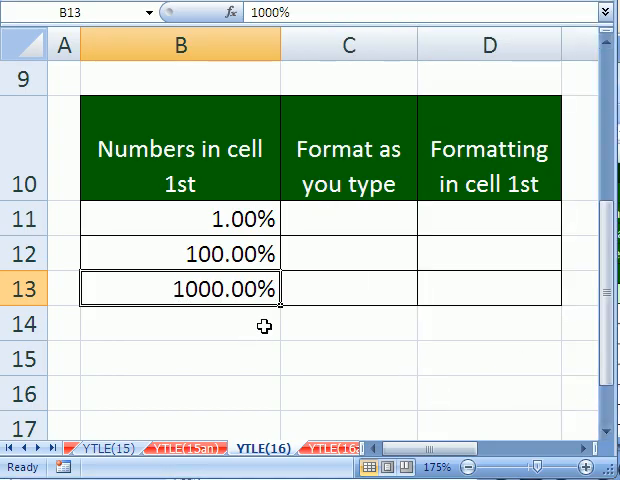
mouse_move(339, 223)
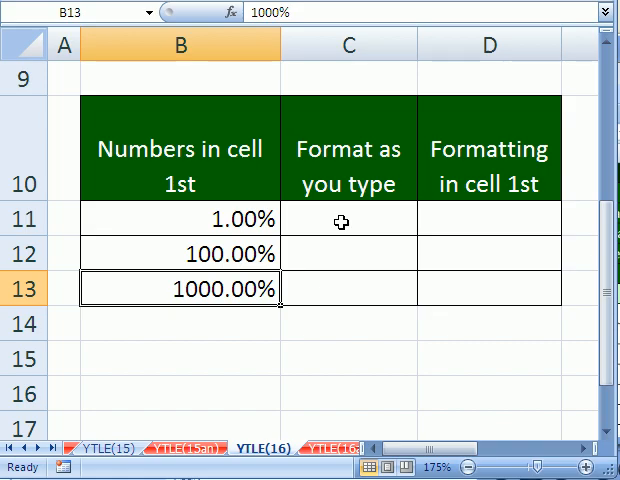
- Type 1.00% into C11 so it registers as percentage format
left_click(348, 221)
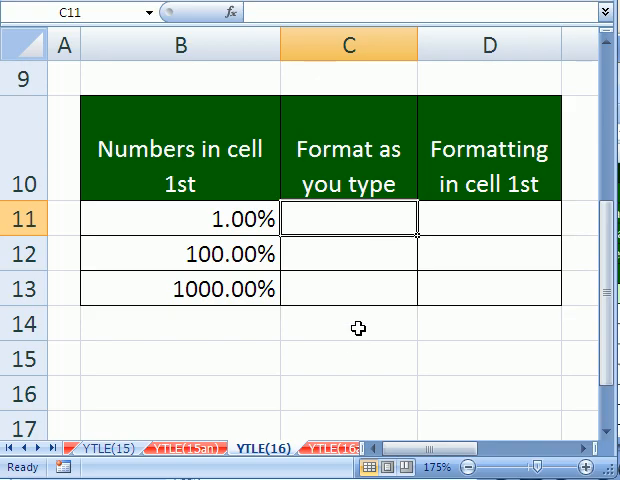
mouse_move(358, 239)
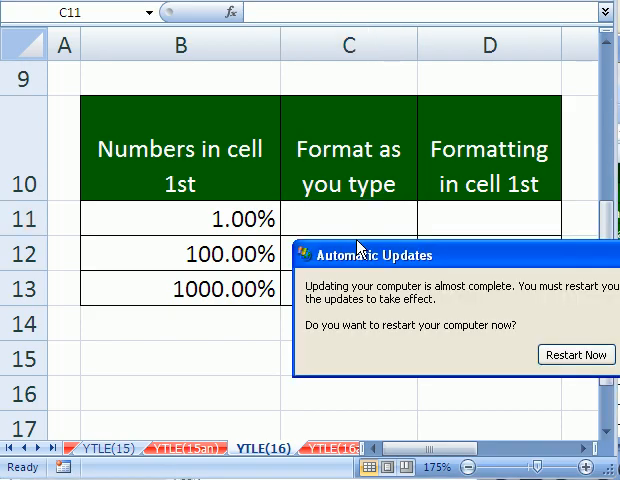
type("1")
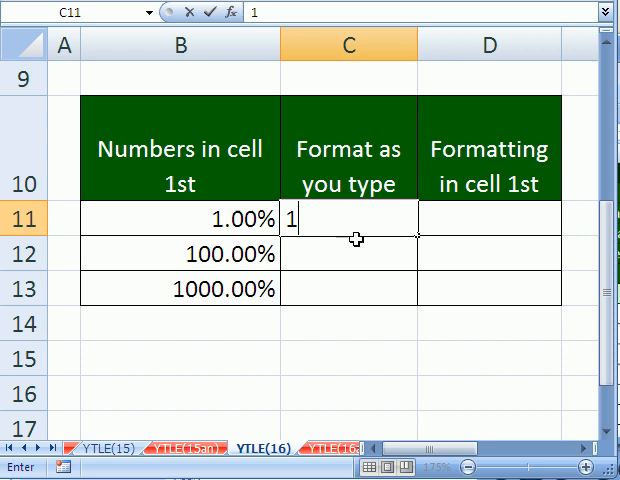
type(".00")
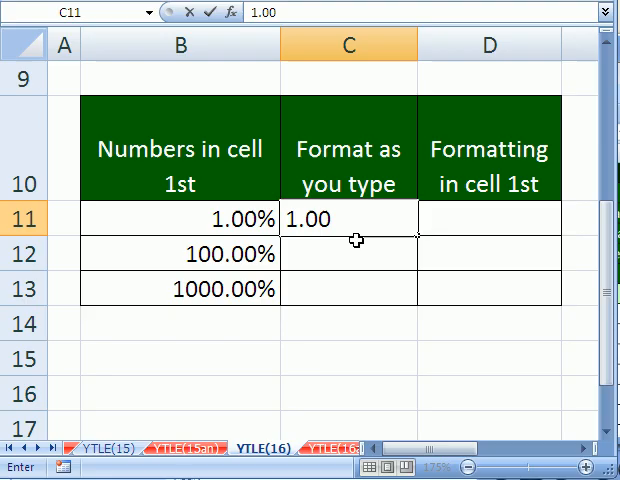
type("%")
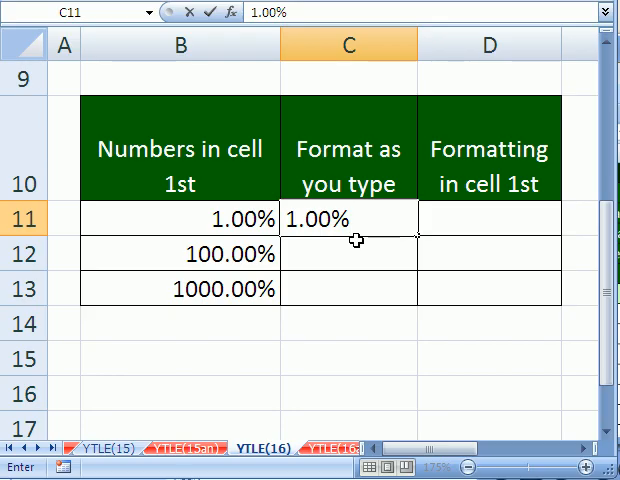
left_click(348, 218)
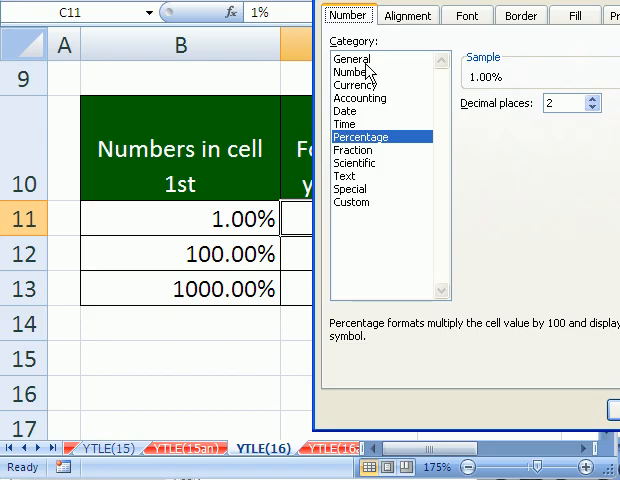
- Switch C11 to general format so it displays 0.01
left_click(351, 58)
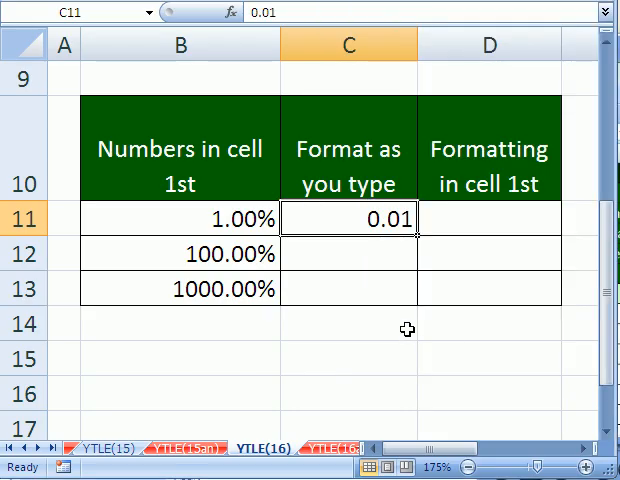
mouse_move(414, 337)
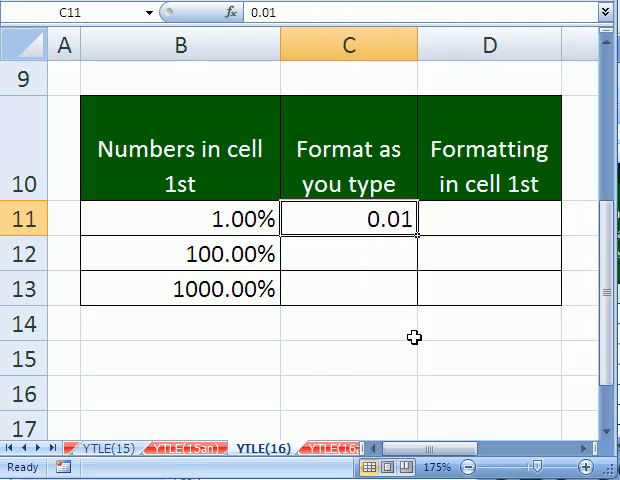
mouse_move(390, 341)
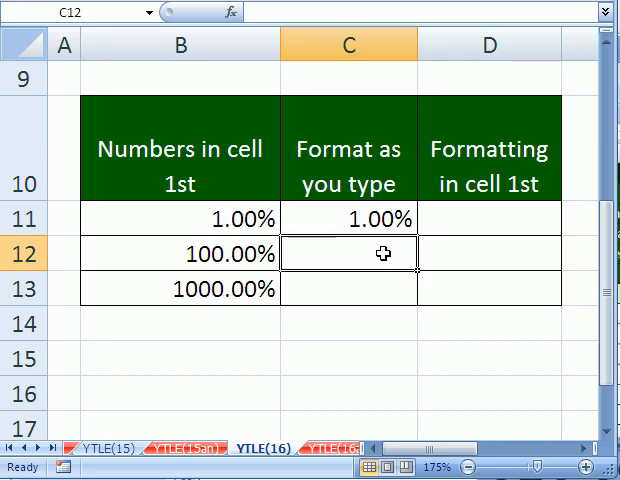
- Enter 10.00% in C12 and start the next percentage entry in C13
type("10.00")
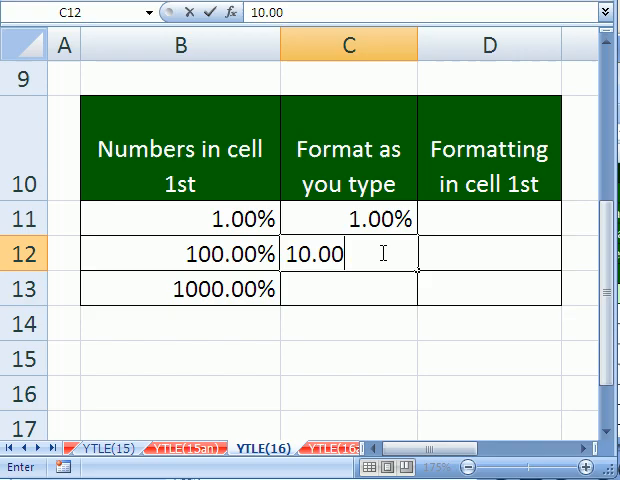
type("%")
left_click(349, 288)
type("1000")
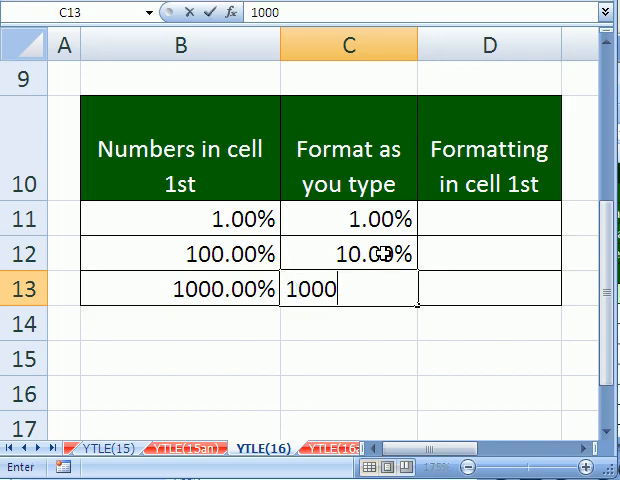
type(".00%")
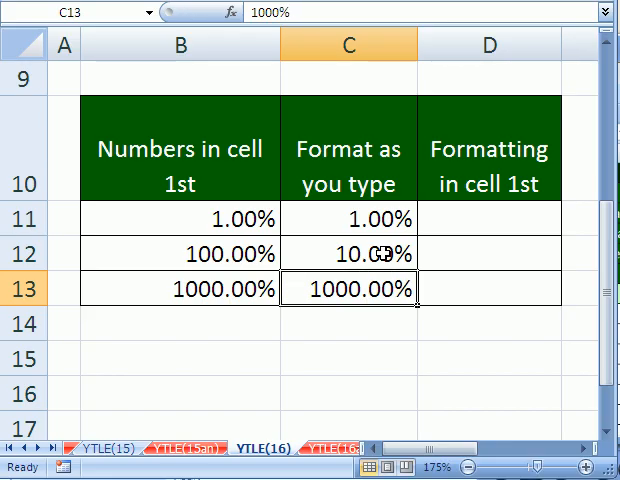
mouse_move(462, 224)
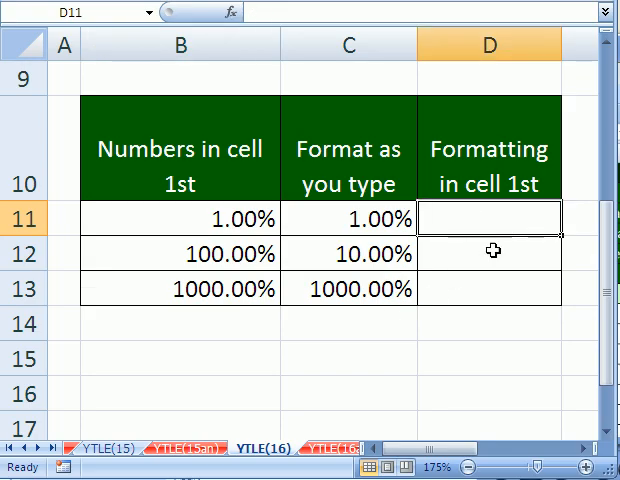
mouse_move(505, 246)
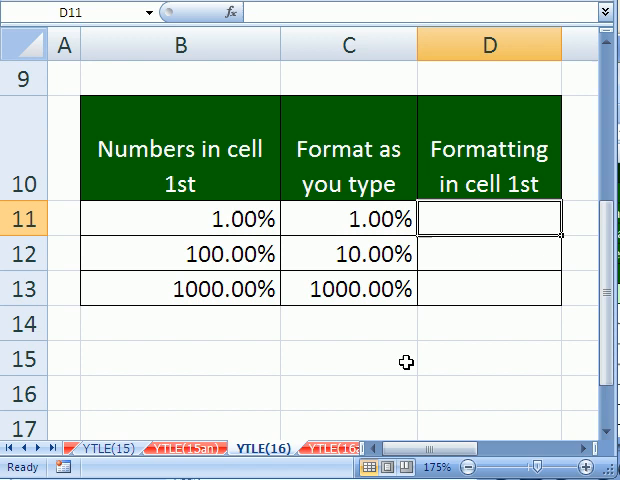
- Compare entering 1% and .01 in D11, ending with 1.00% displayed
type("1%")
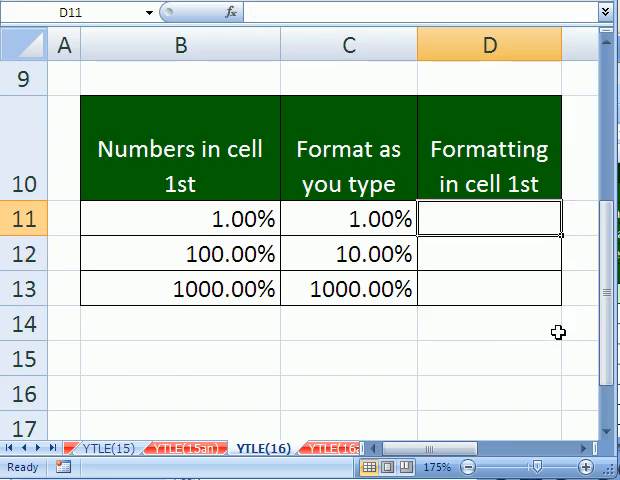
type(".01")
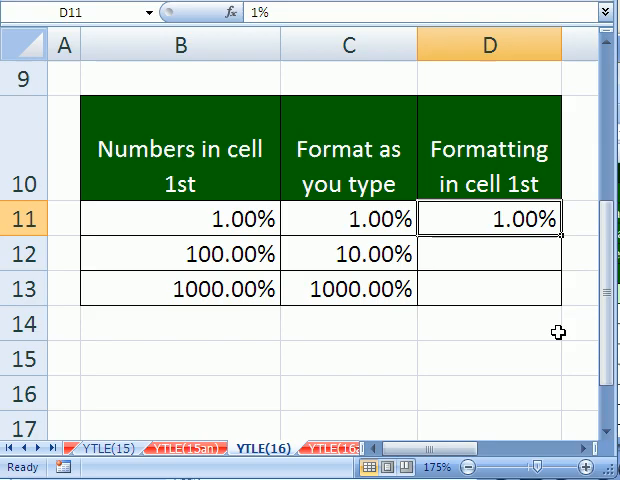
key("Delete")
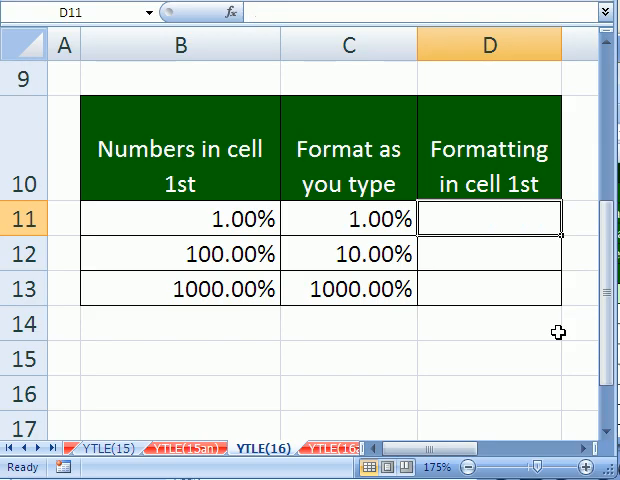
type("1%")
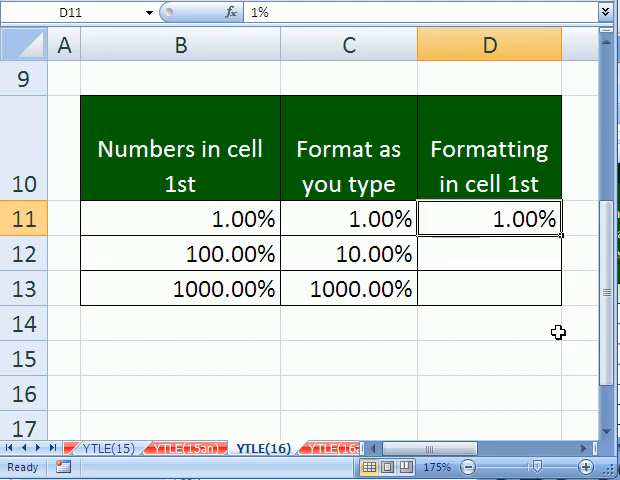
key("Delete")
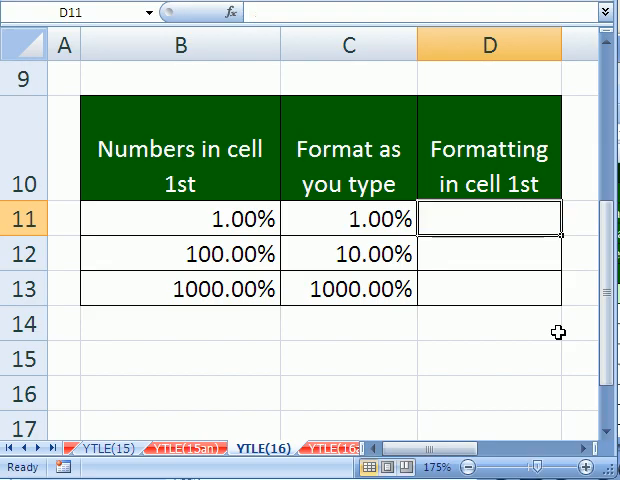
type(".01")
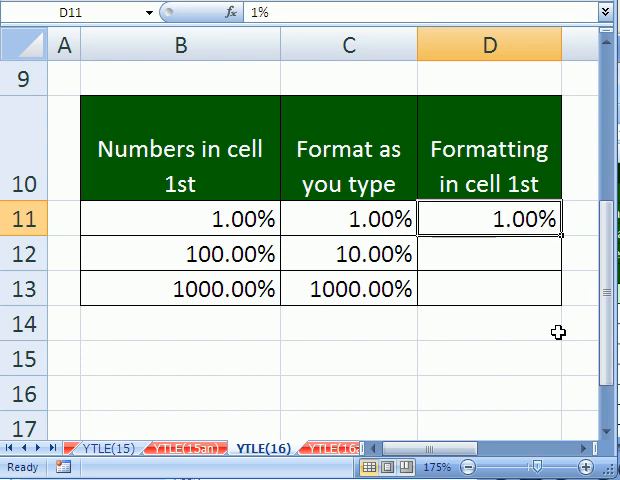
left_click(489, 253)
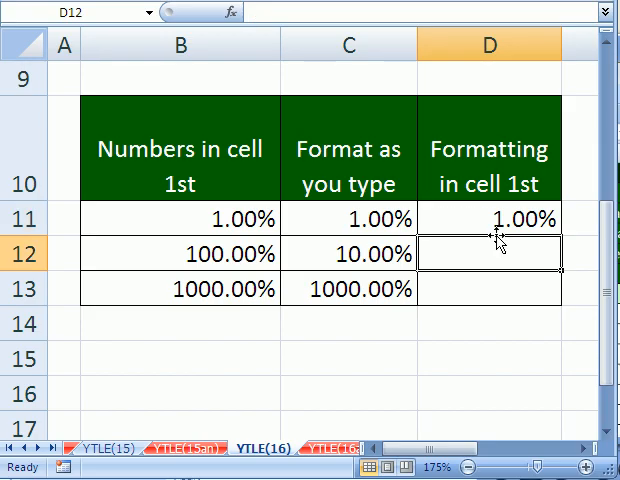
- Enter 10% in D12 and retype C12 as 100%, showing 100.00%
type("10%")
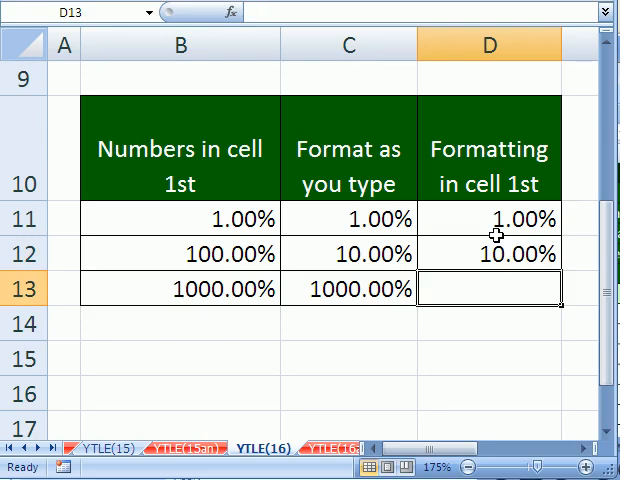
type("1%")
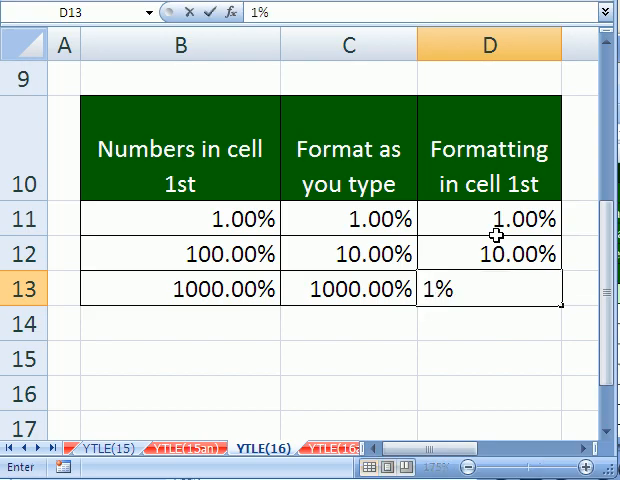
left_click(348, 252)
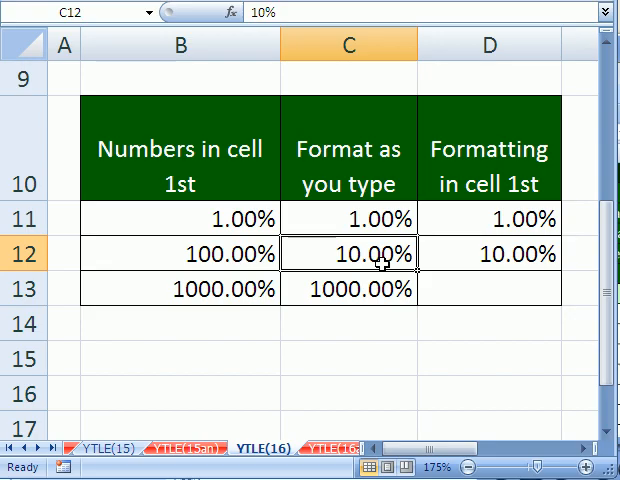
type("10%")
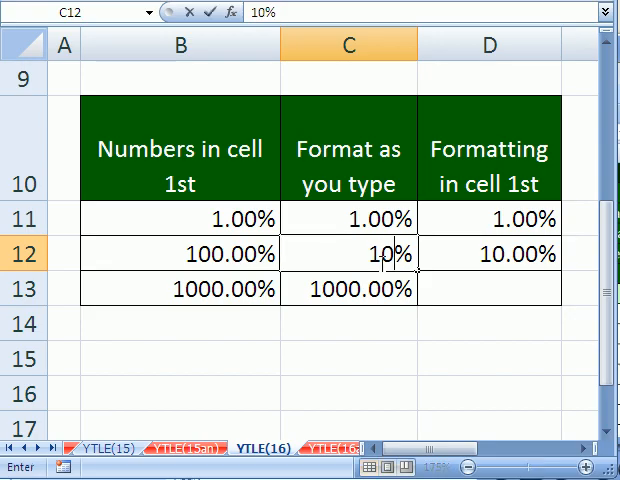
type("0")
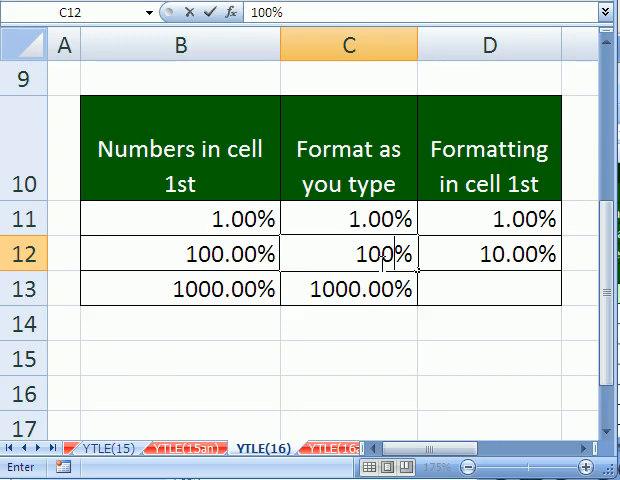
left_click(489, 263)
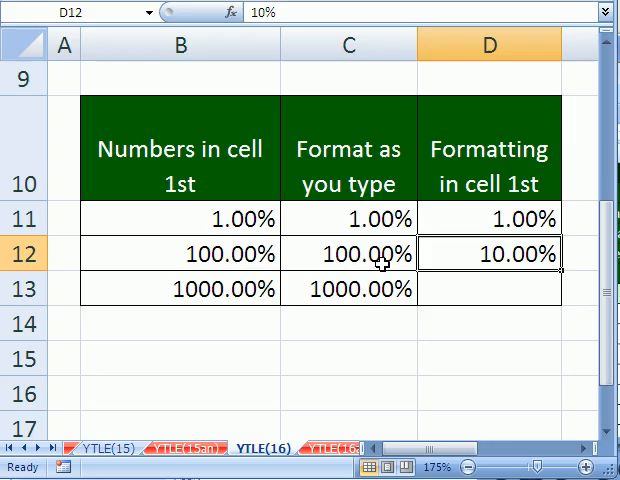
- Enter 100% and 1000% in D12 and D13 to match columns B and C
type("1%")
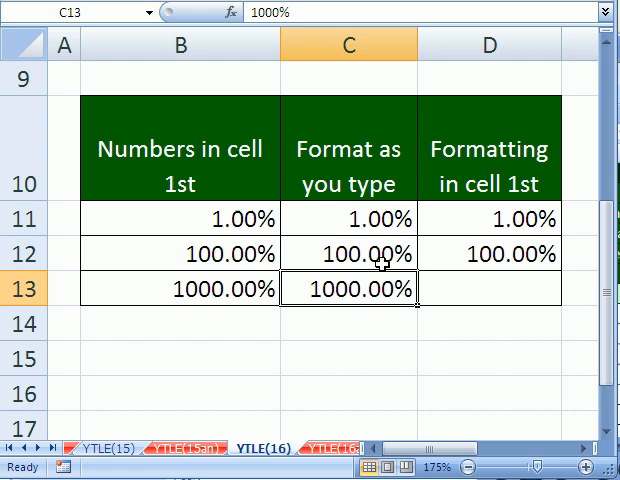
type("100%")
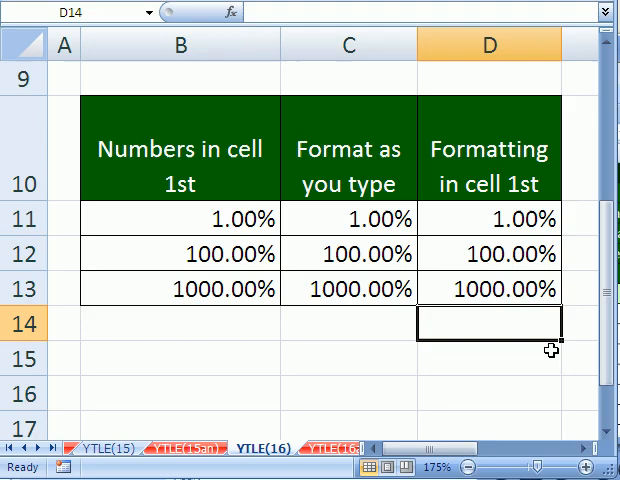
mouse_move(310, 385)
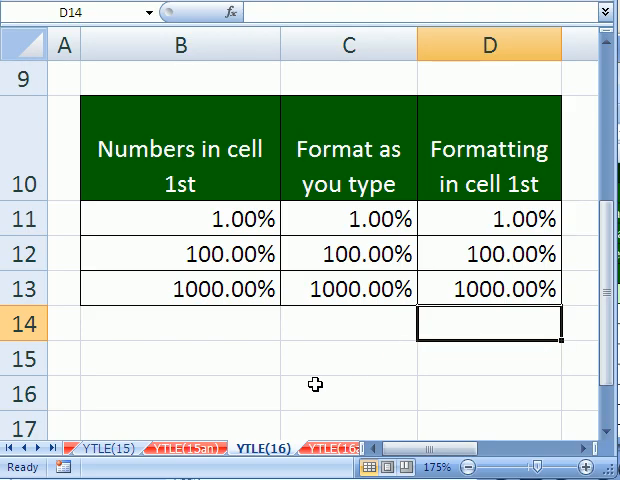